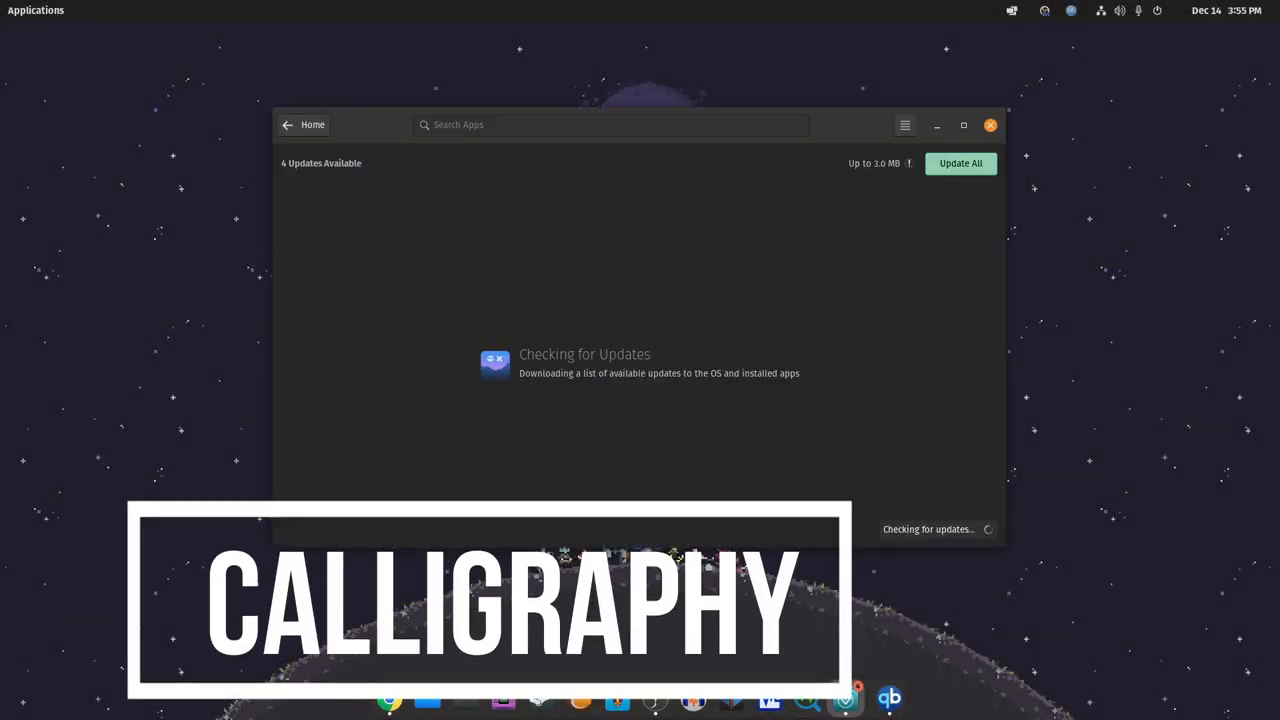
Find Calligraphy via a 'Calligraphy' search in GNOME Software and launch the installed app.
type("Calligraphy")
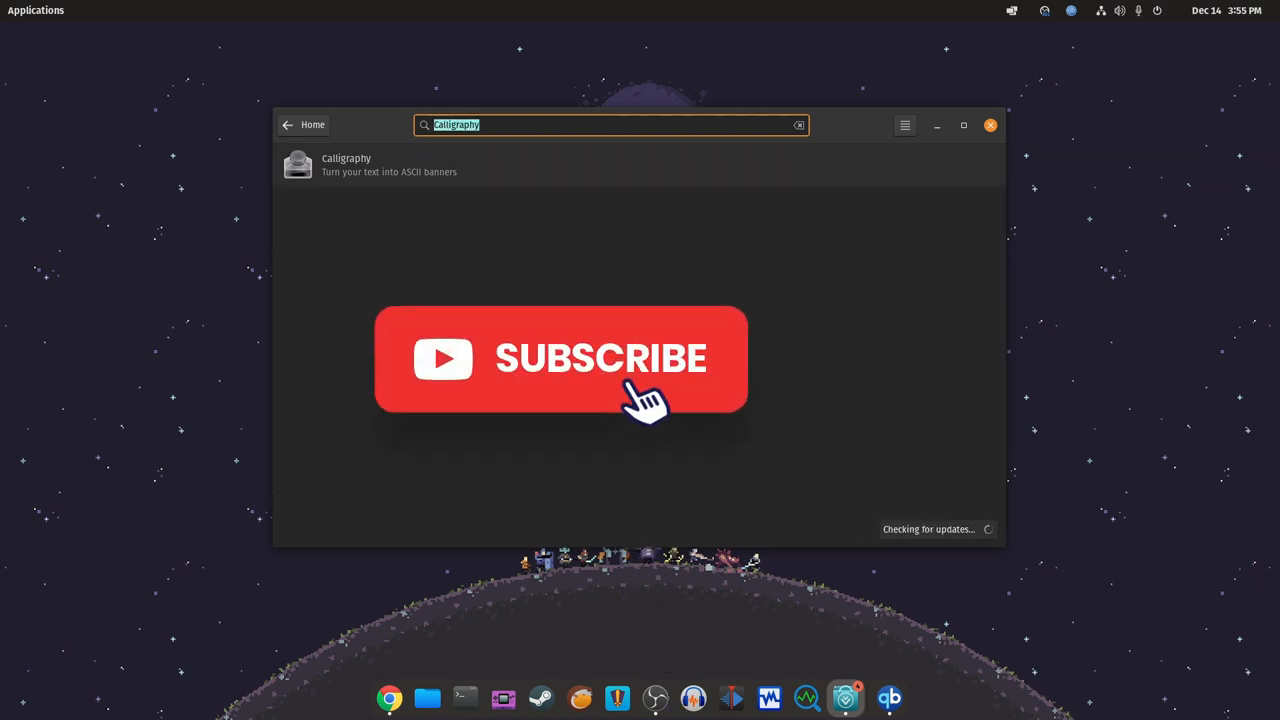
left_click(370, 164)
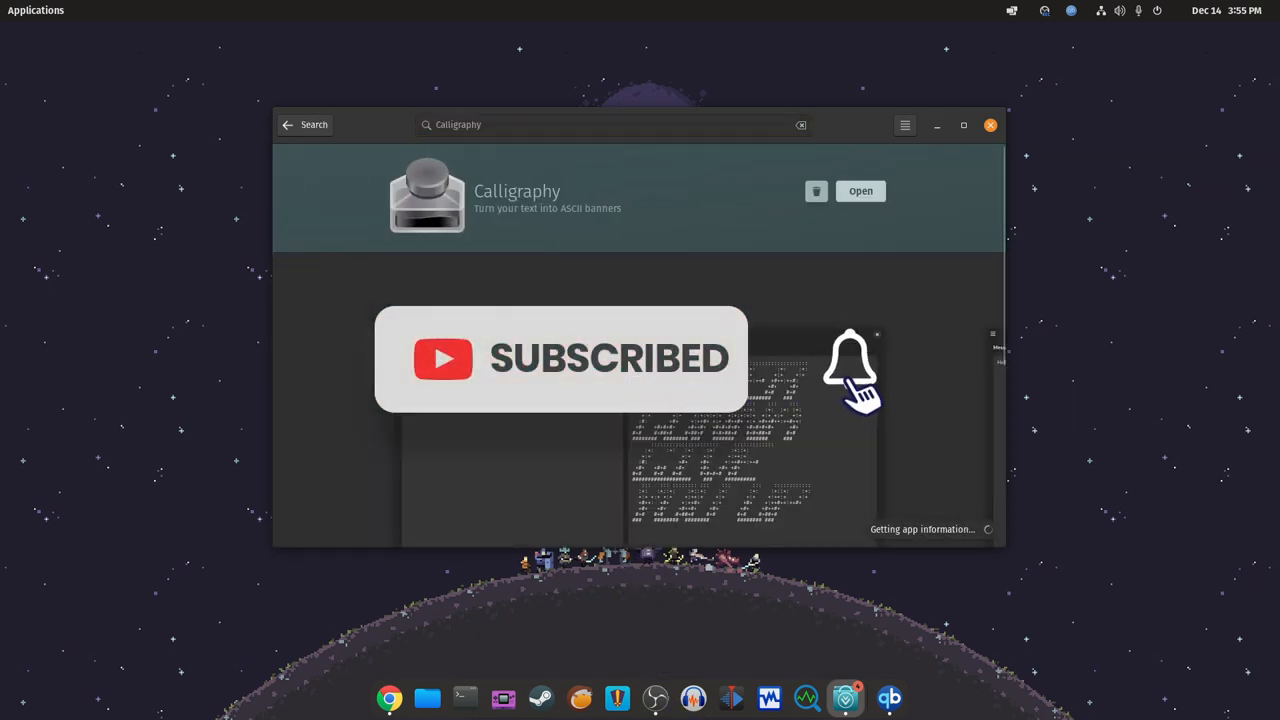
left_click(288, 124)
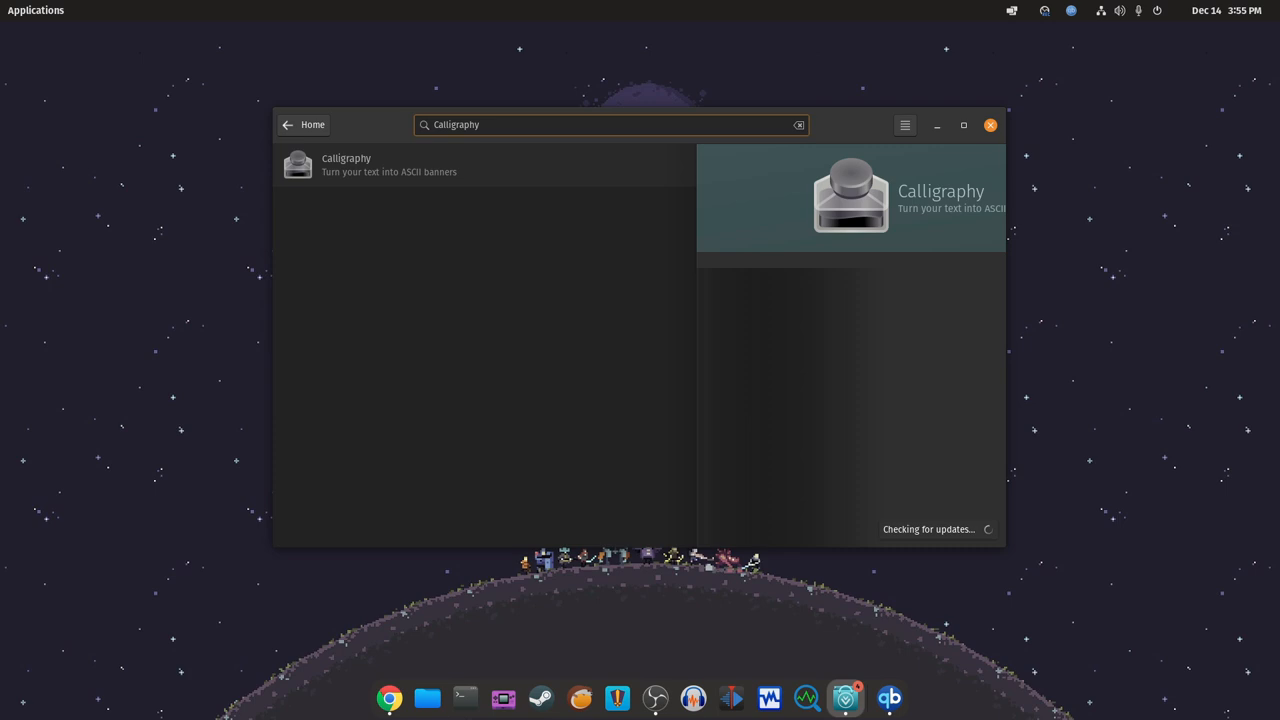
left_click(990, 124)
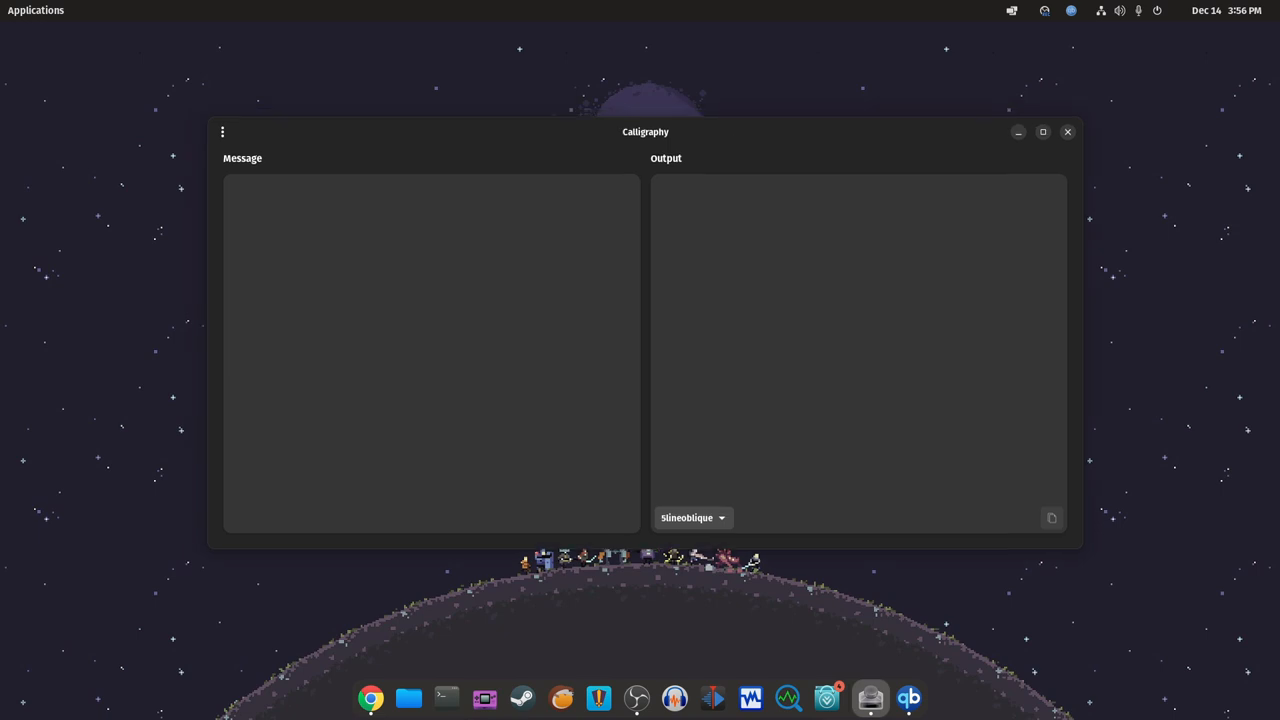
left_click(222, 132)
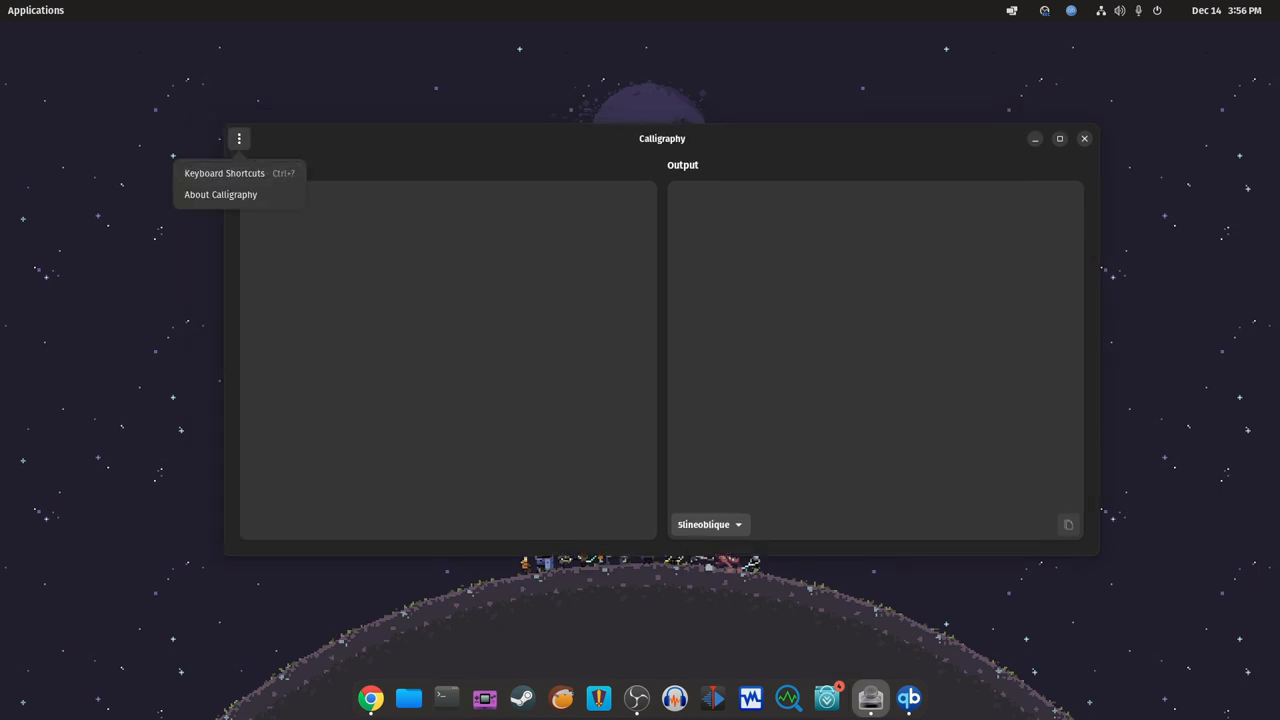
left_click(220, 194)
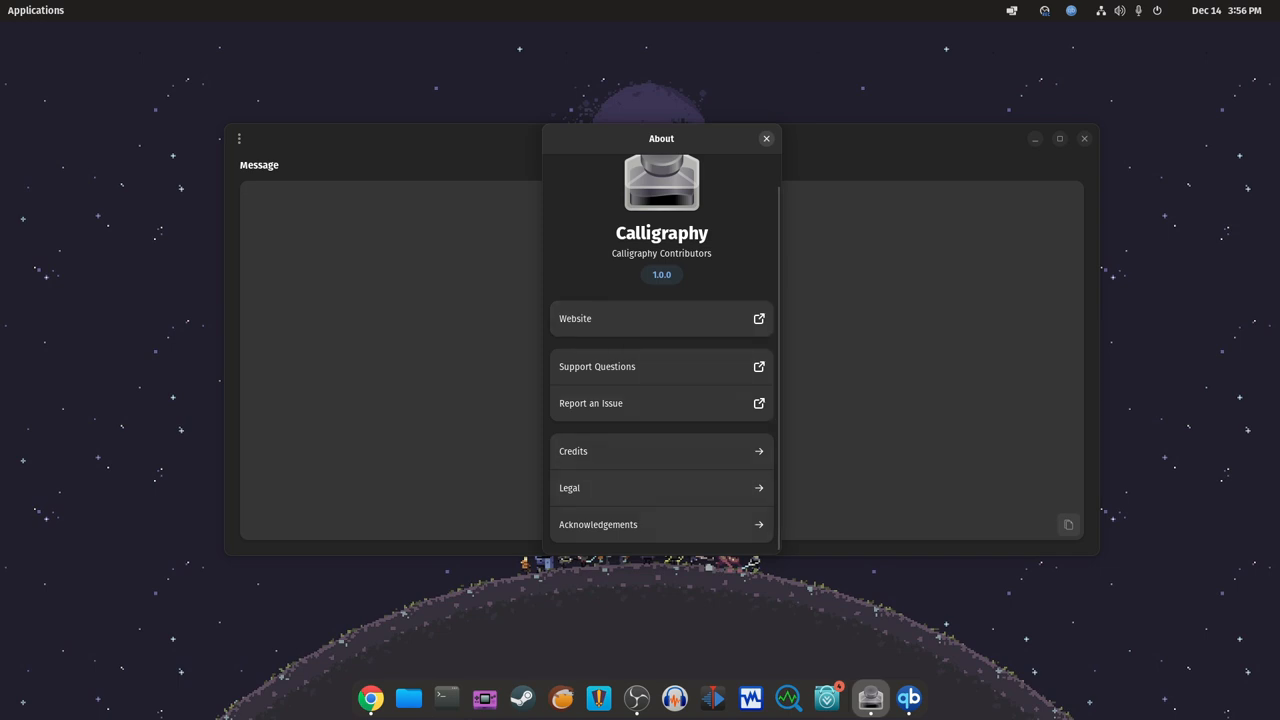
left_click(766, 138)
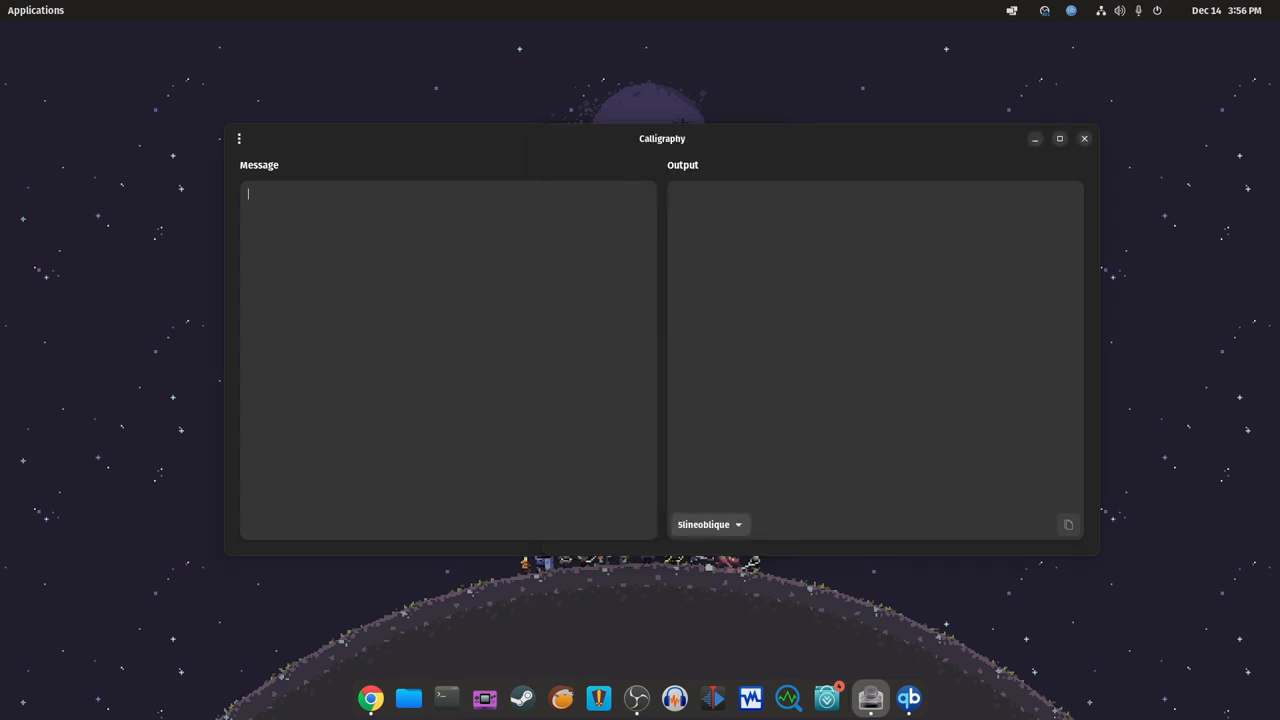
Enter 'linux' and 'network' as a two-line message so it renders as an ASCII-art banner.
type("lin")
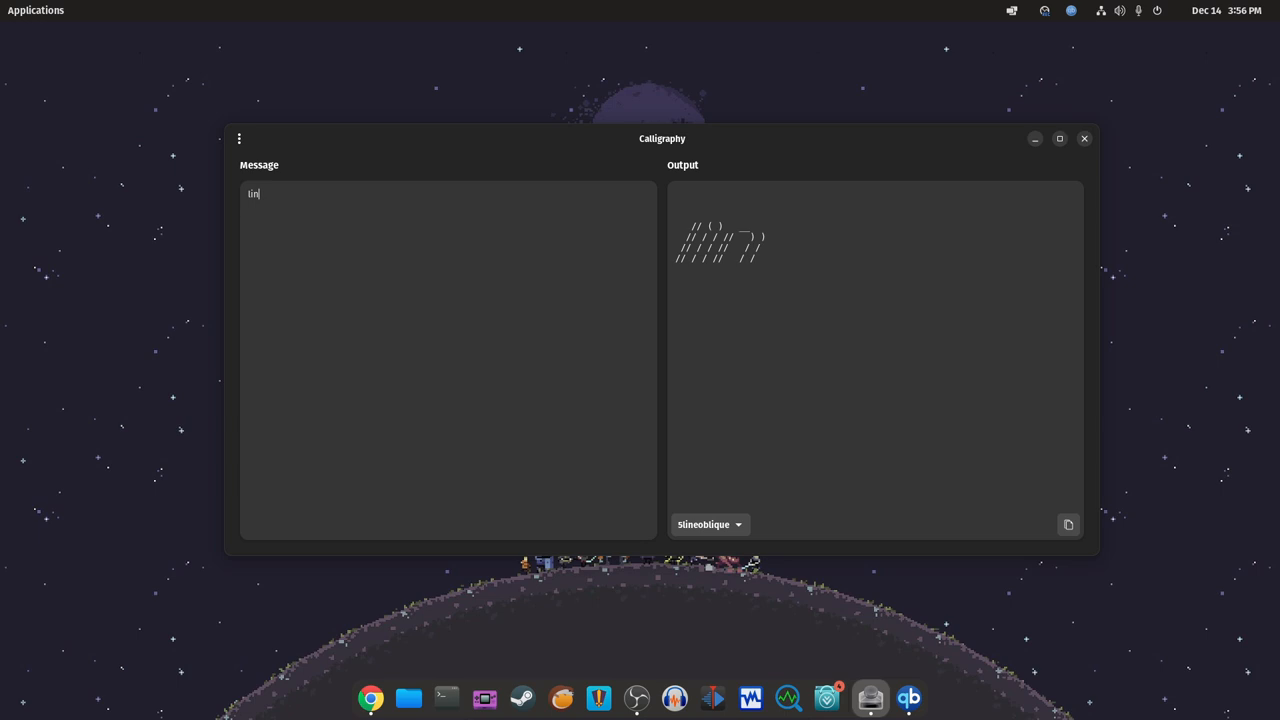
type("ux")
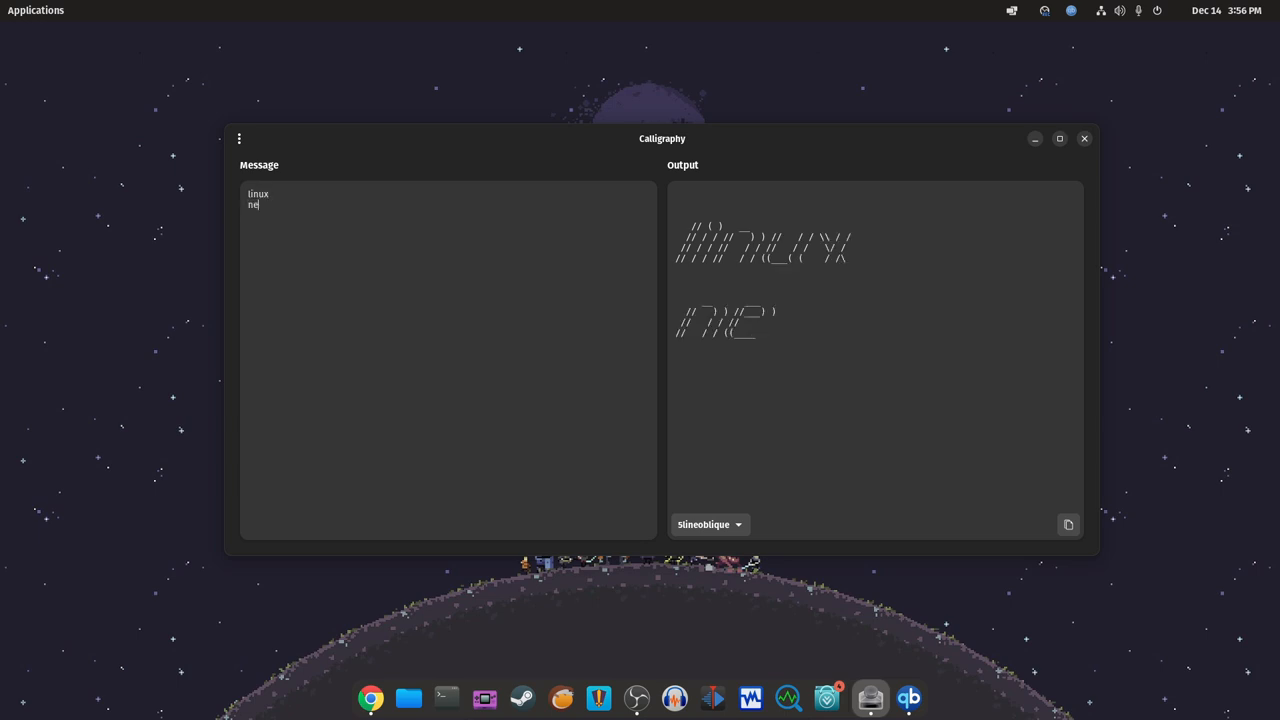
type("twork")
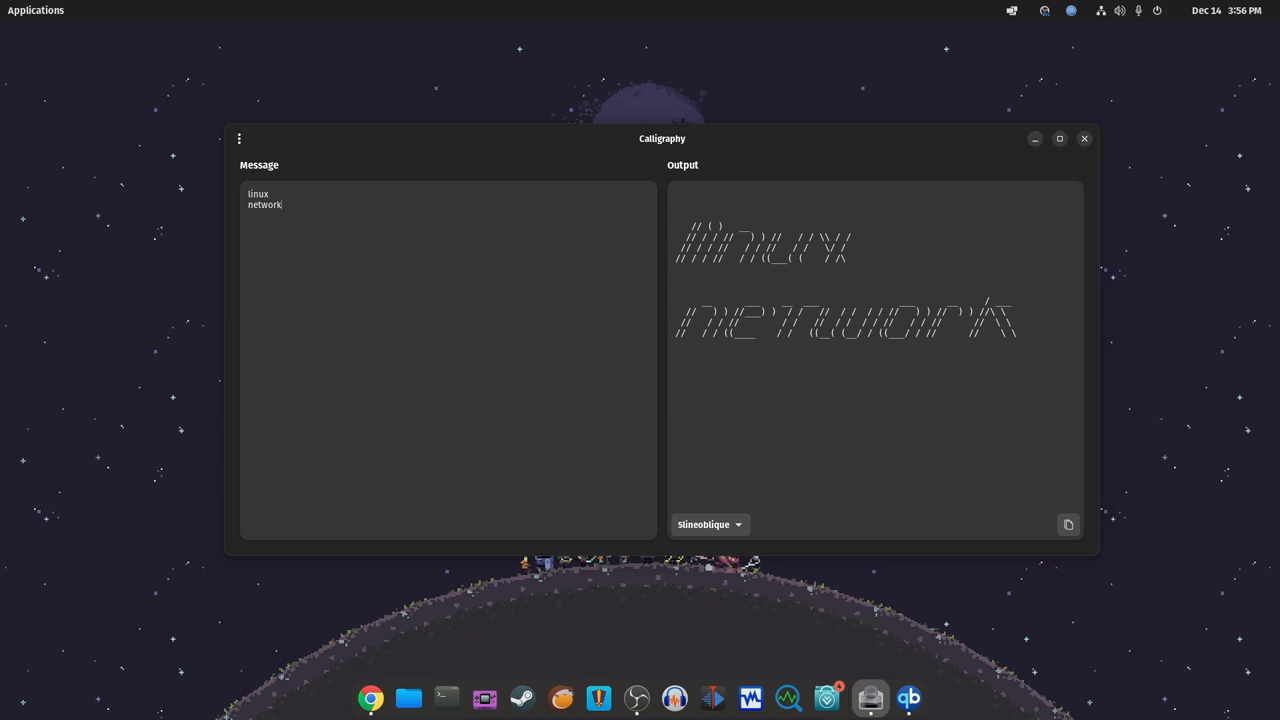
left_click(708, 524)
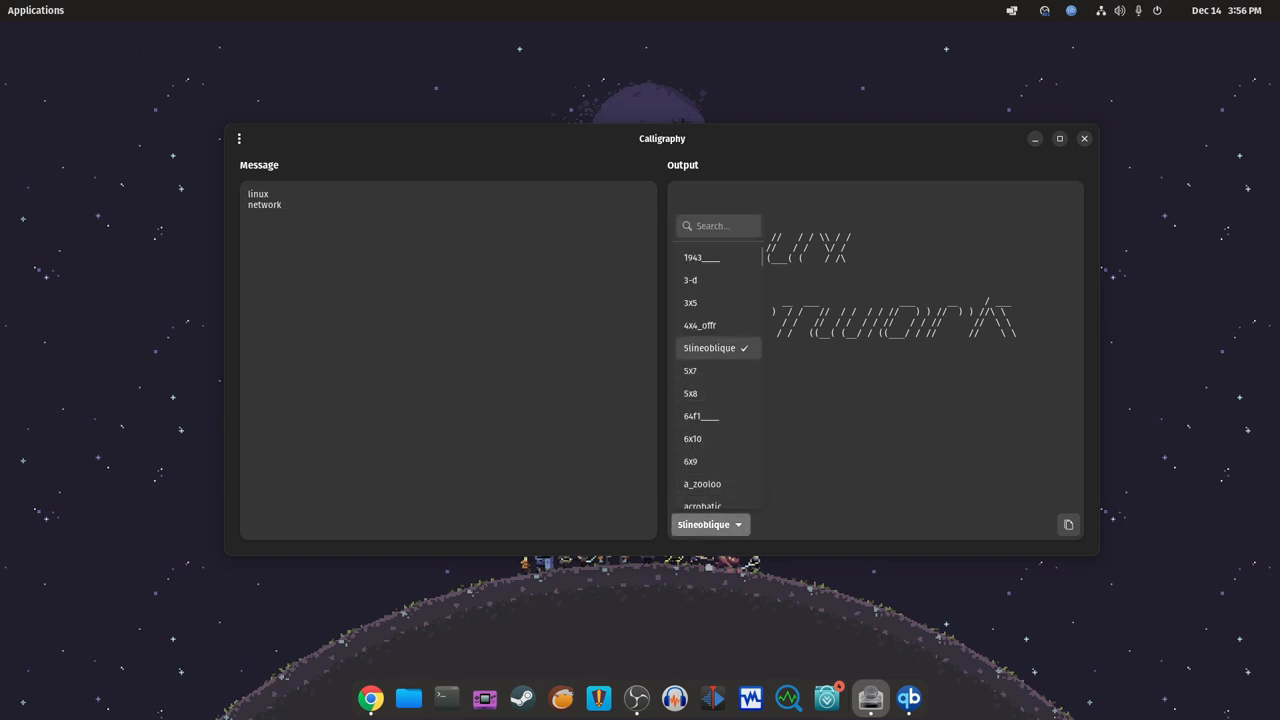
Preview the banner in the acrobatic, alligator and aquaplan styles.
scroll("down", 3)
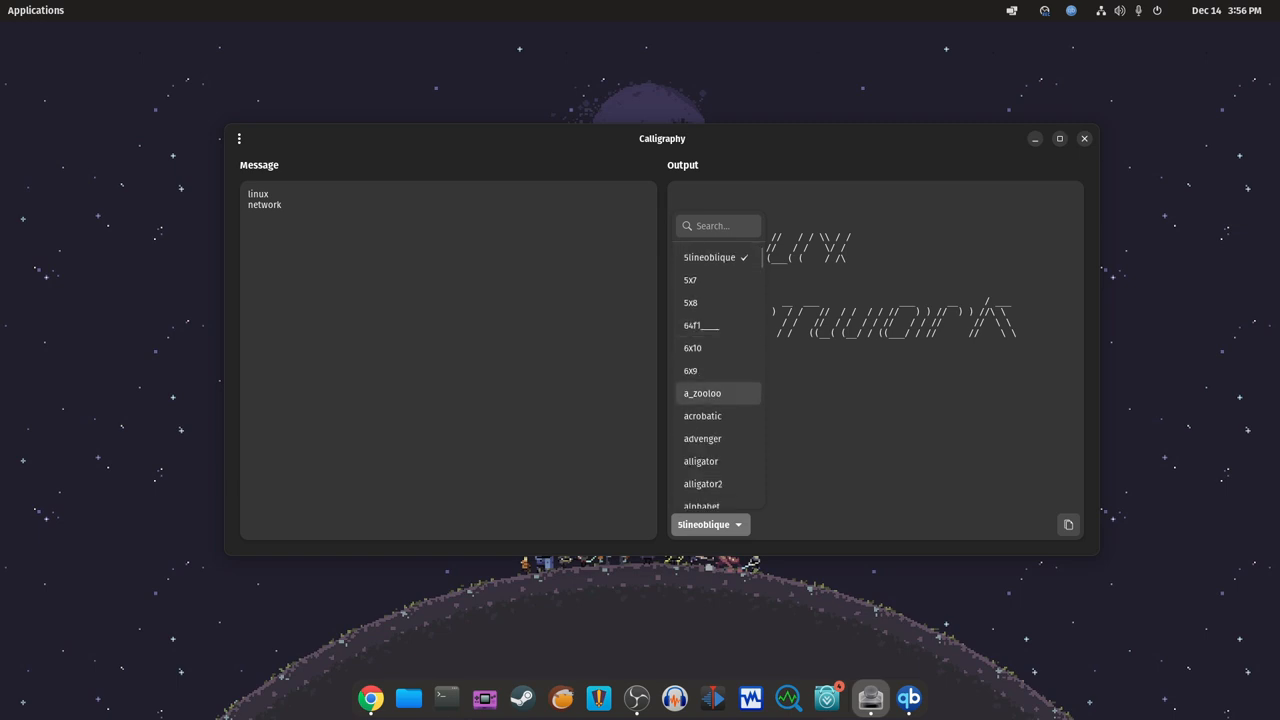
left_click(702, 414)
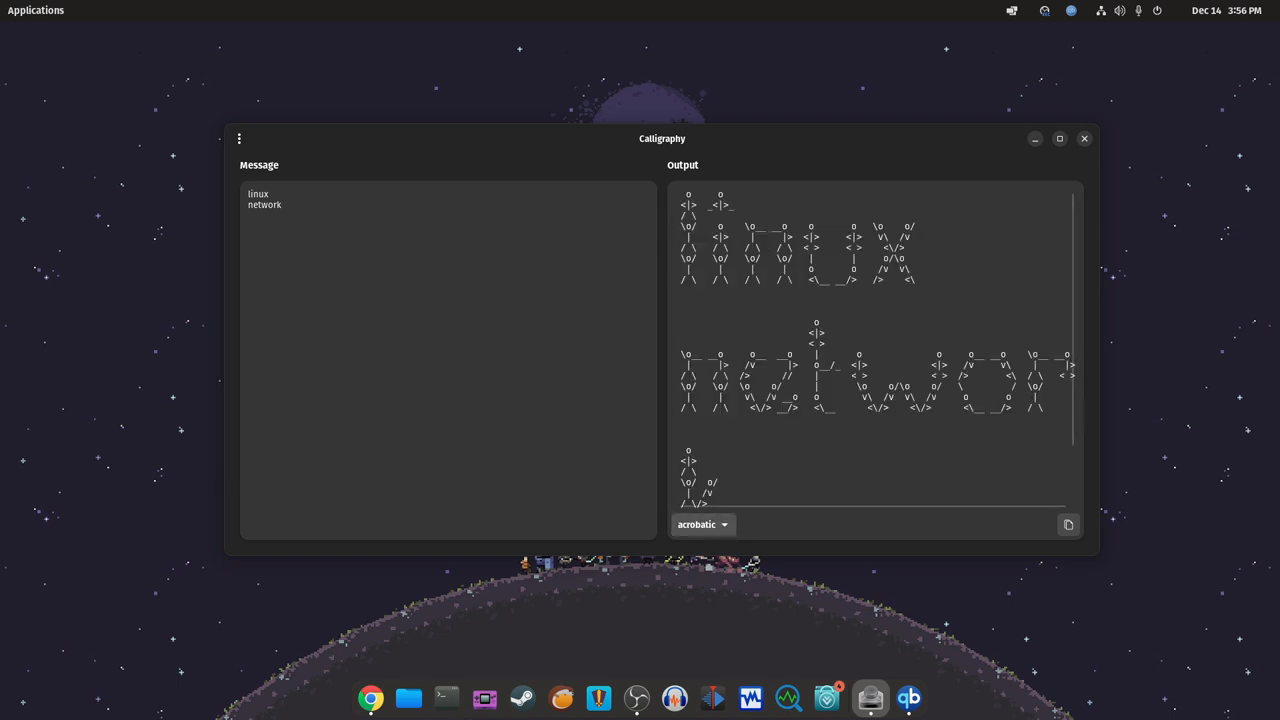
left_click(704, 524)
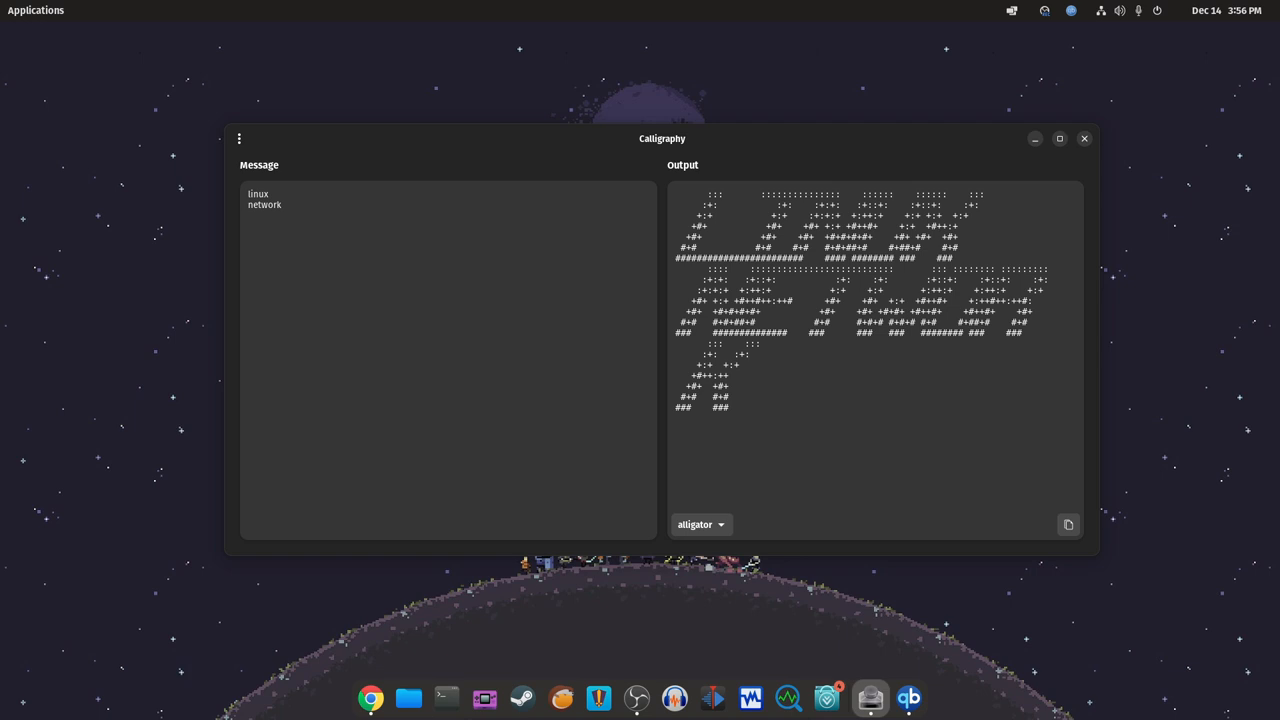
left_click(700, 524)
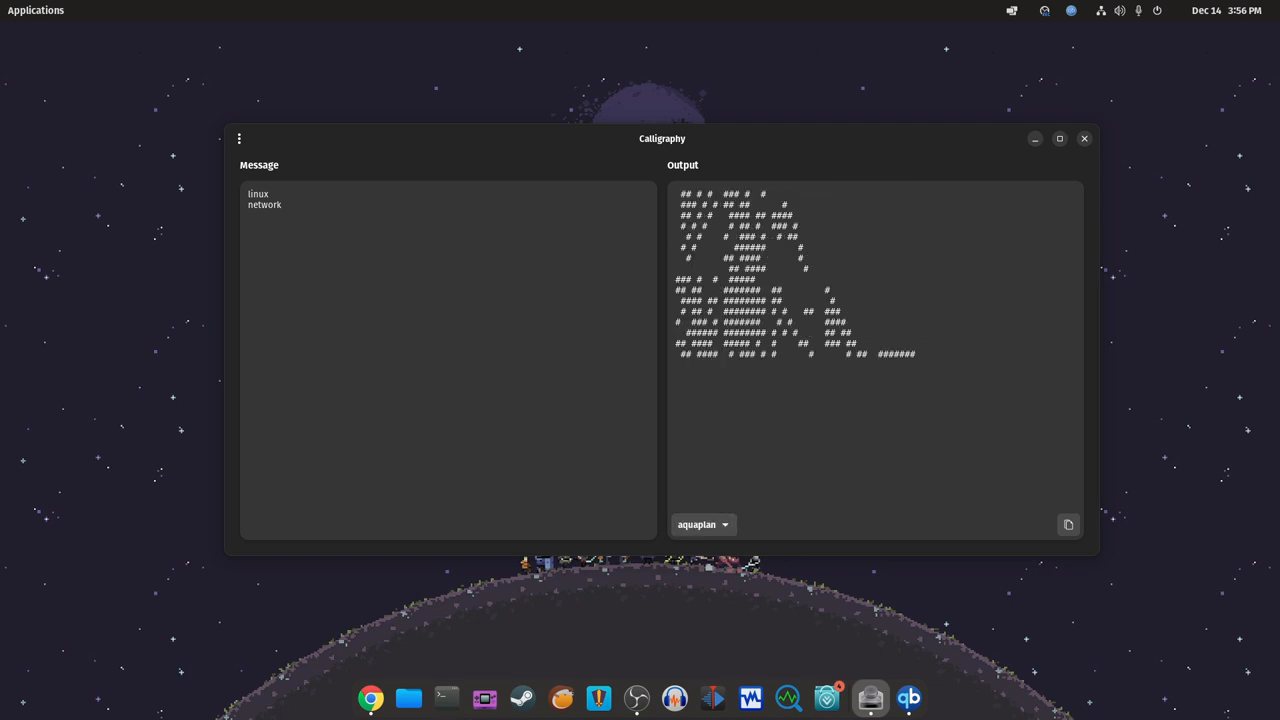
Try alphabet and alligator again, then settle on the banner3 style.
left_click(704, 524)
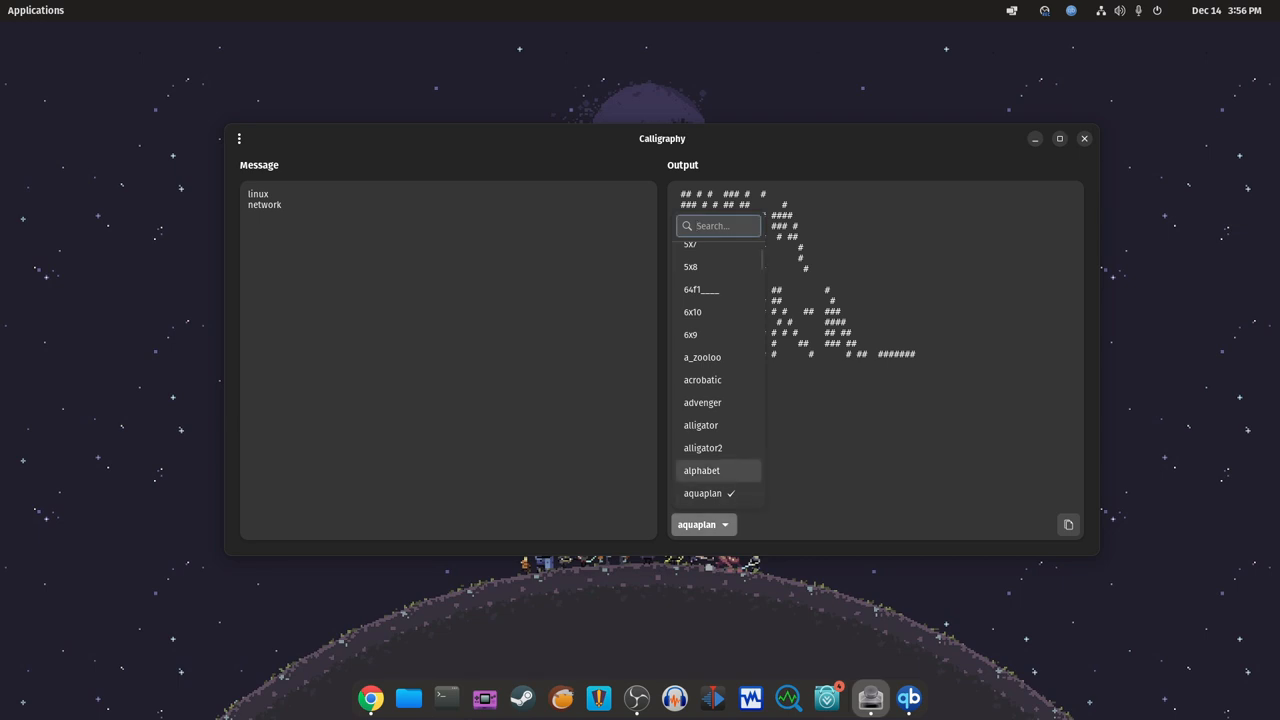
left_click(700, 470)
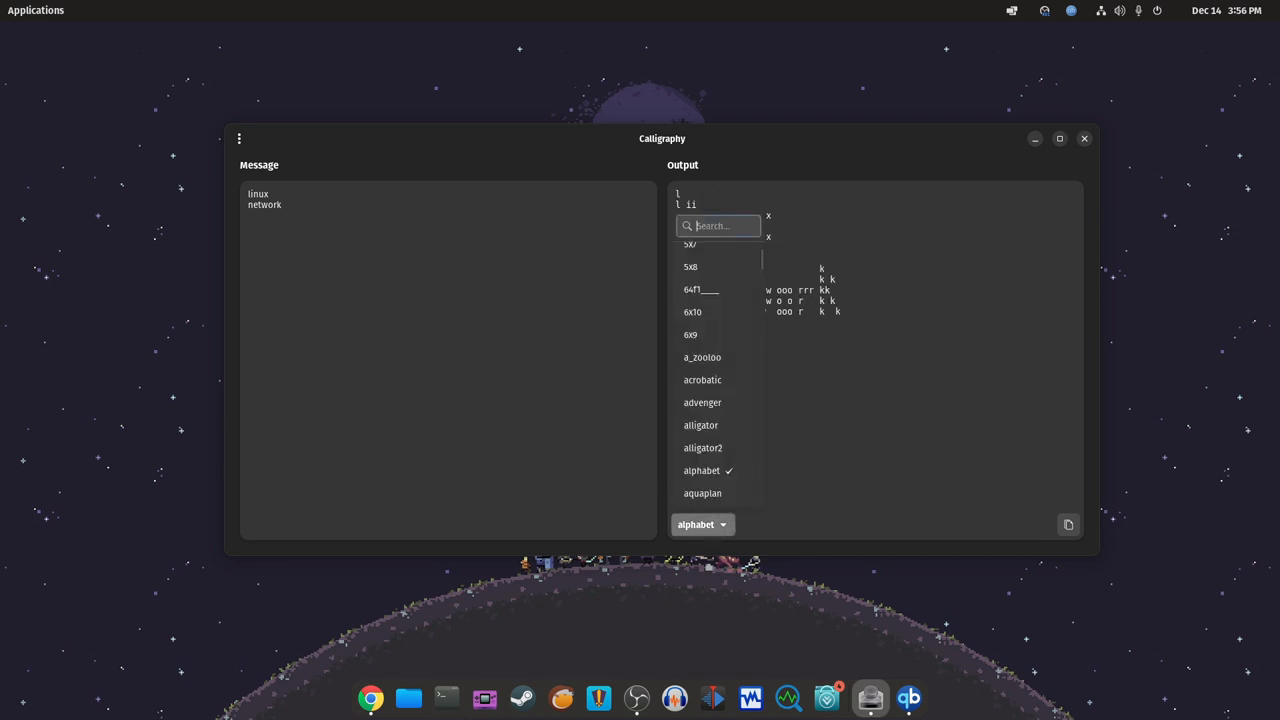
left_click(700, 424)
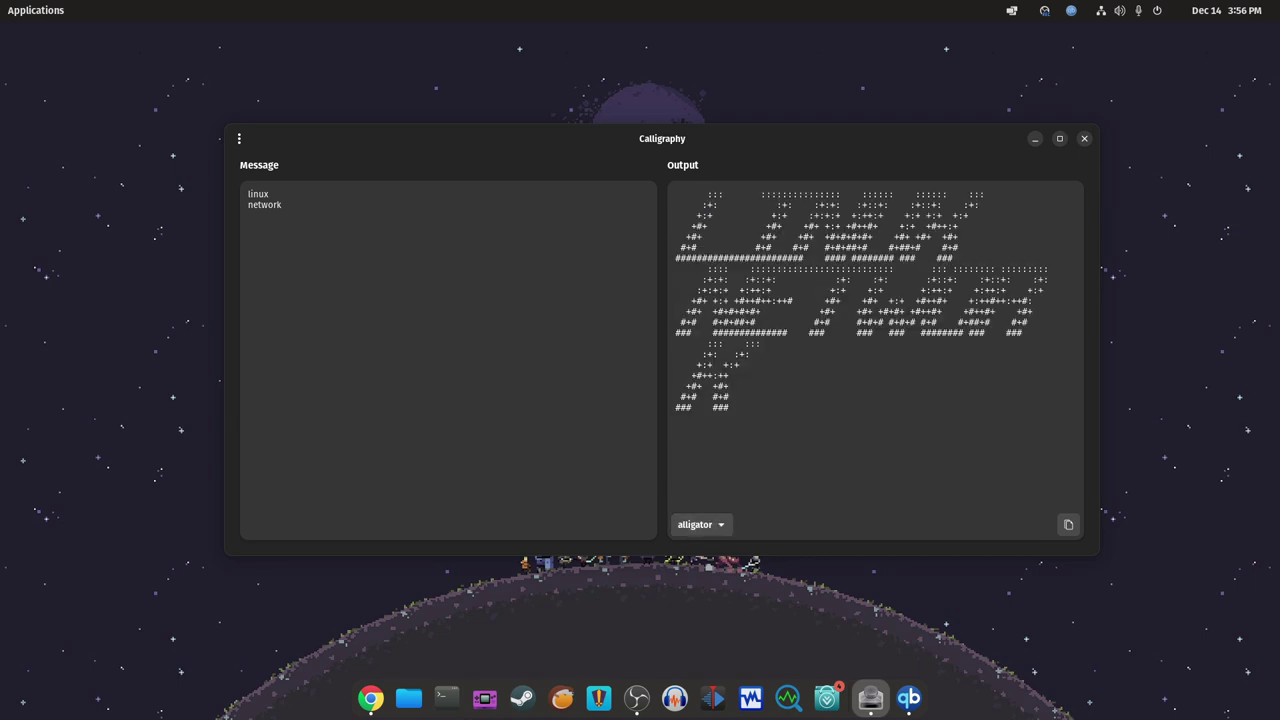
left_click(700, 524)
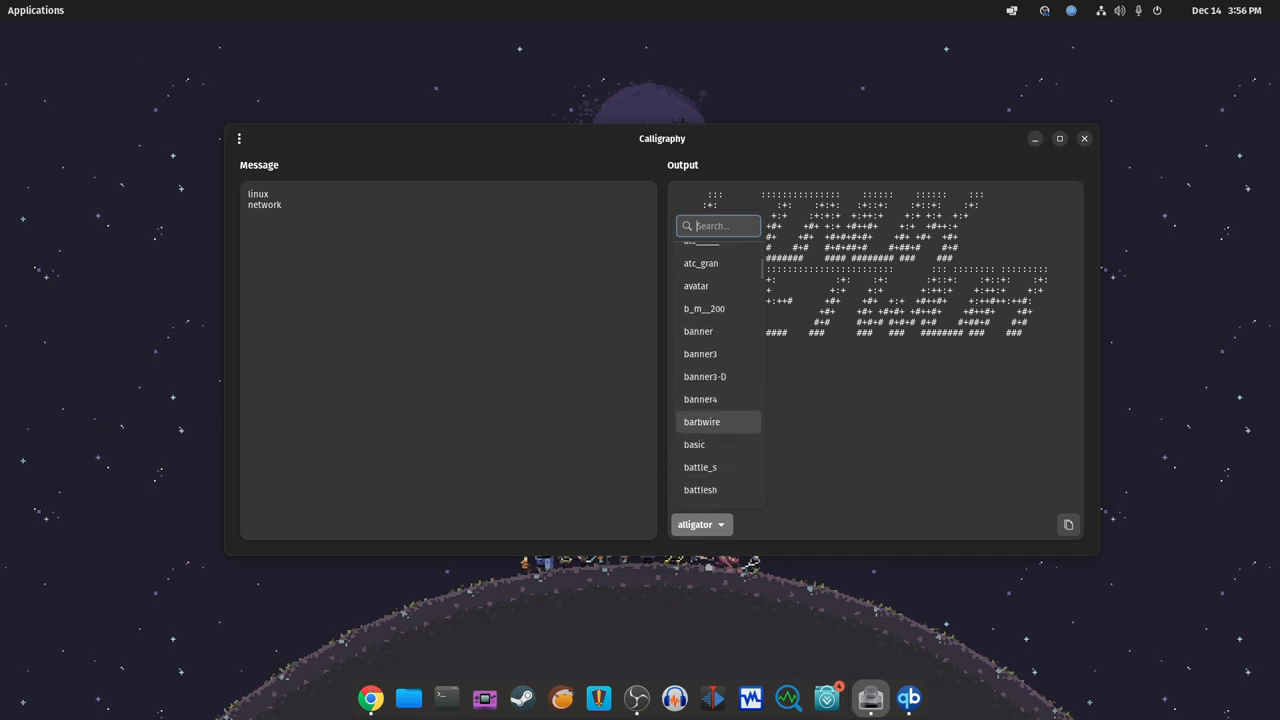
left_click(700, 352)
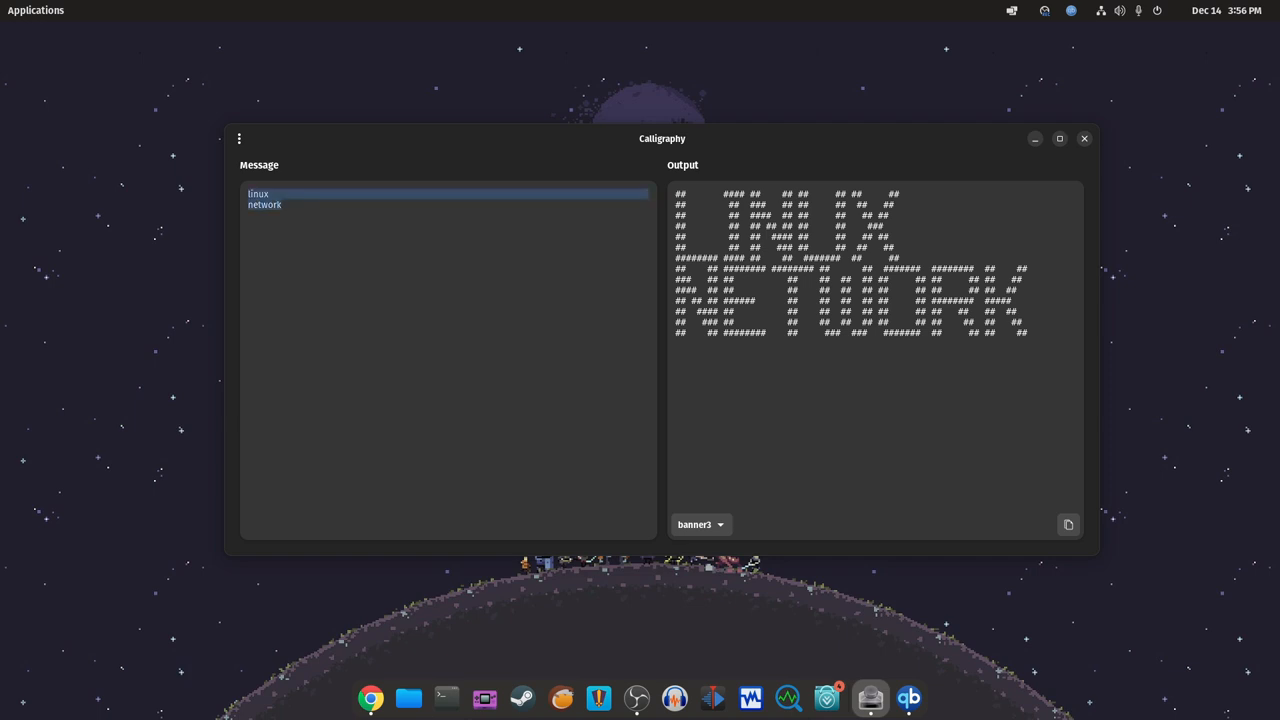
Replace the message with 'hello', then with the letters 'pe', rendered in banner3.
type("hello")
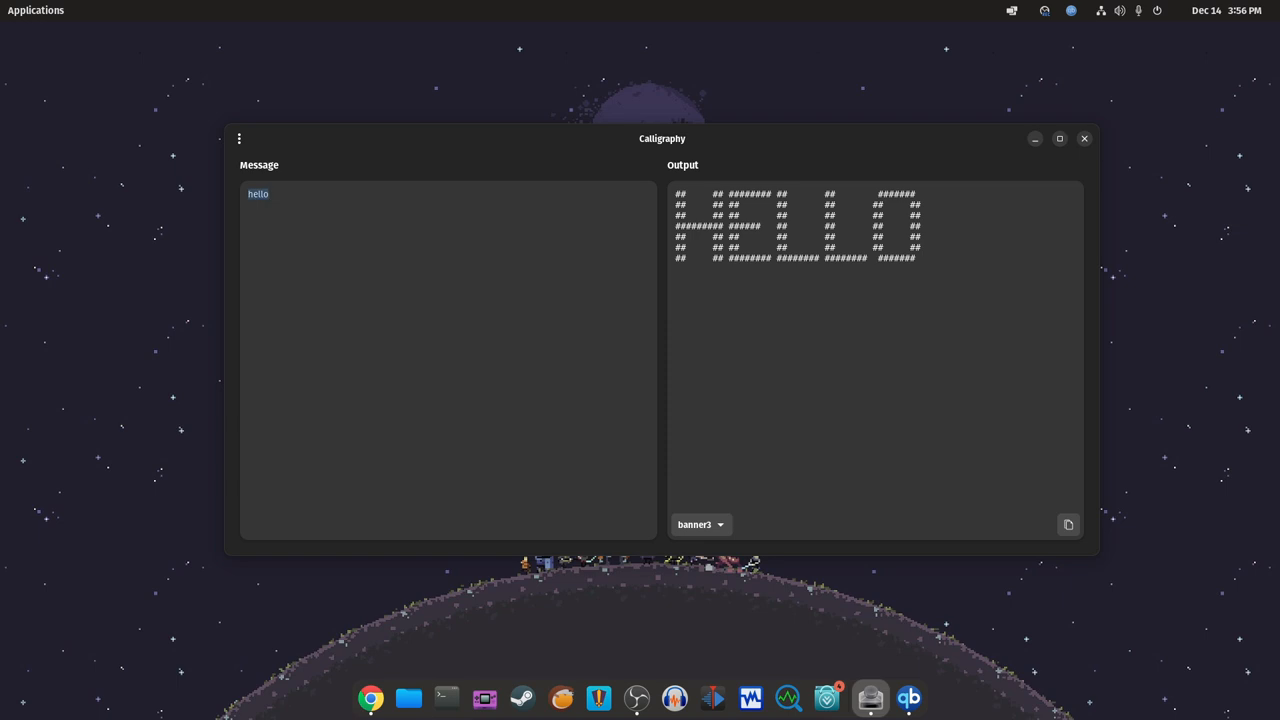
type("pe")
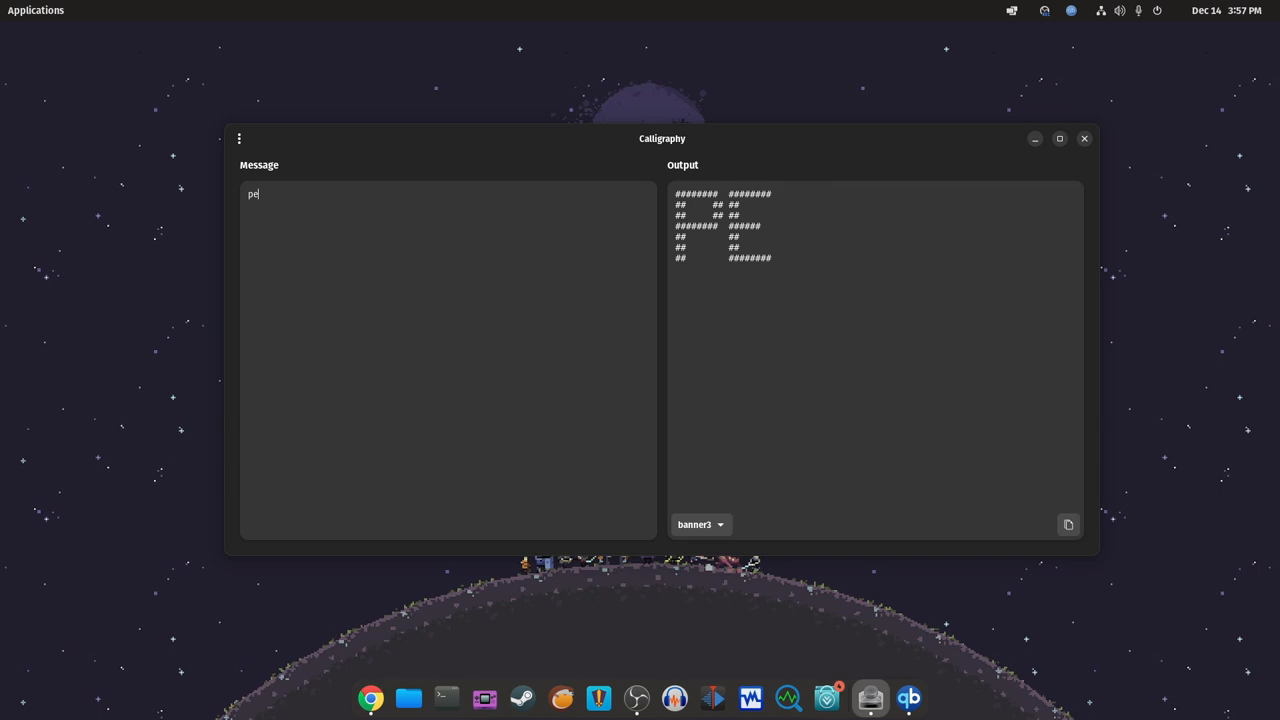